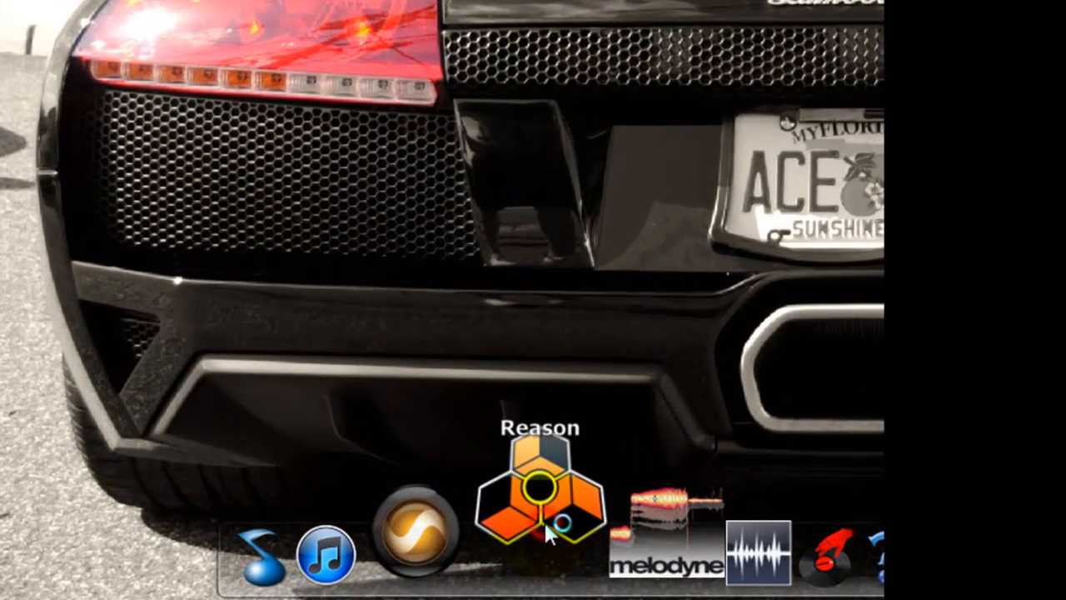
Launch Reason 4 from the dock, then quit the desktop launcher
click(541, 500)
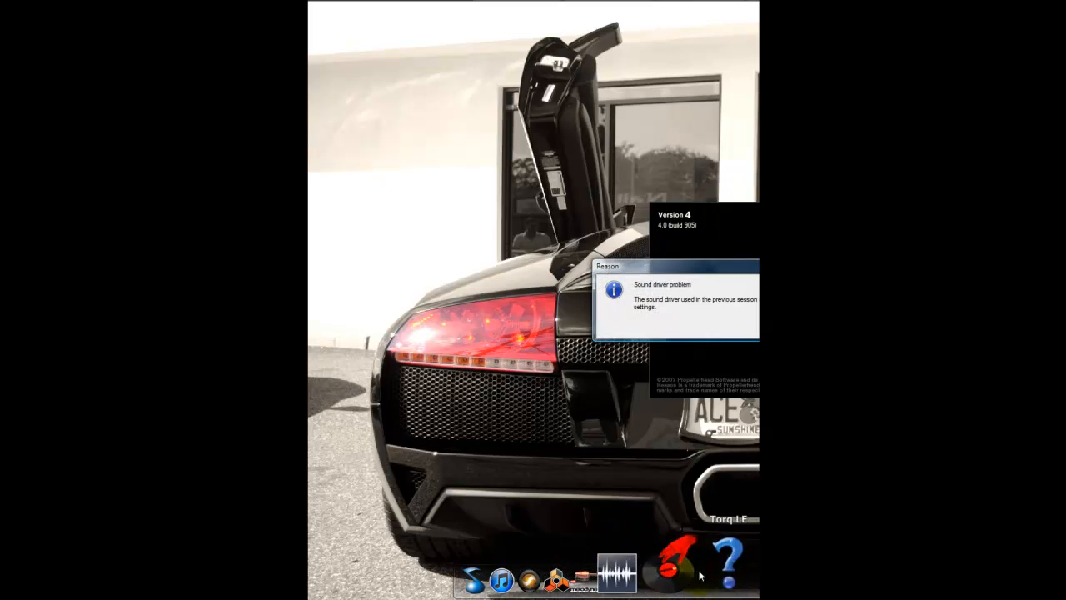
right_click(704, 574)
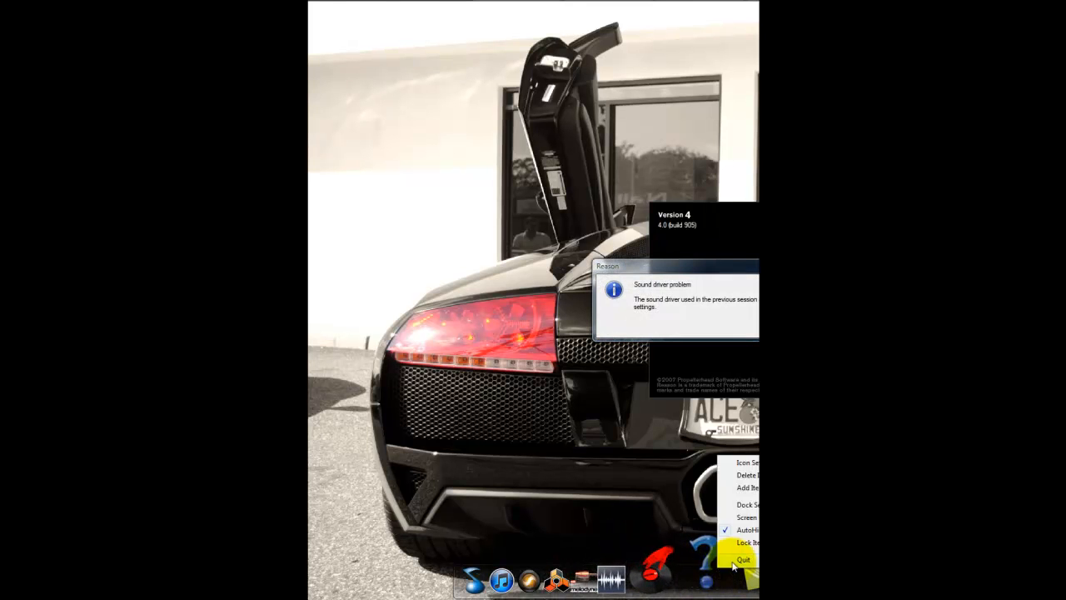
click(743, 559)
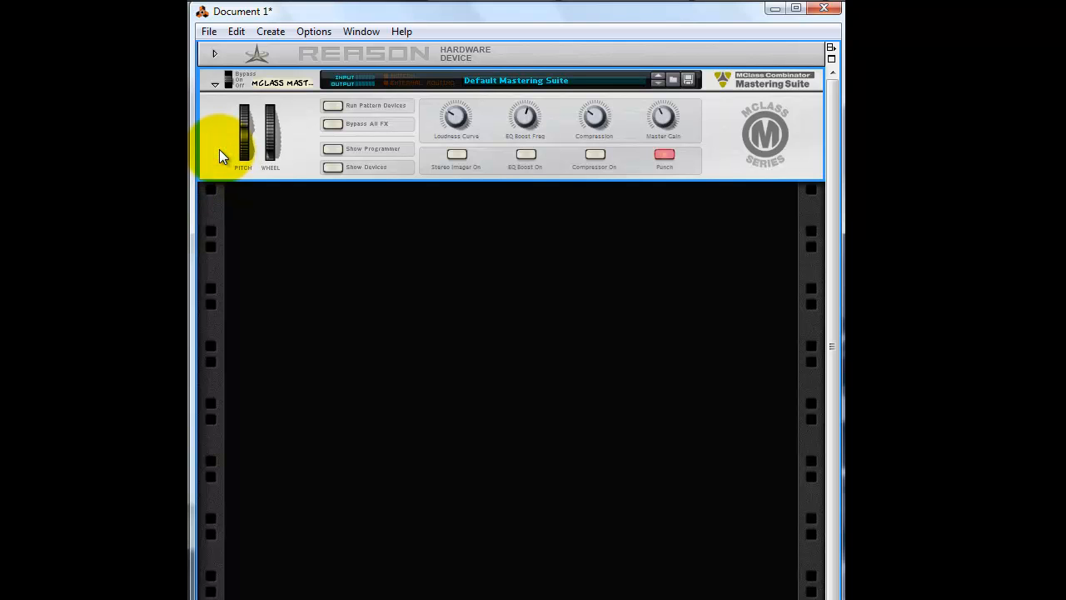
Delete the MClass Mastering Suite combinator from the rack
right_click(222, 156)
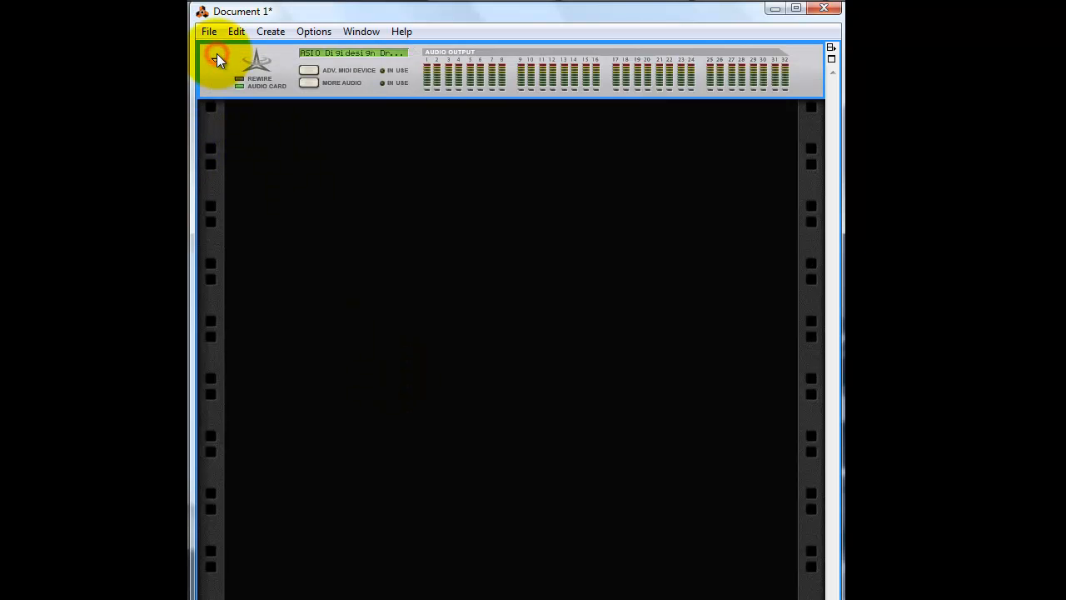
Create a Mixer 14:2 and a Redrum Drum Computer from the rack's device menu
right_click(500, 333)
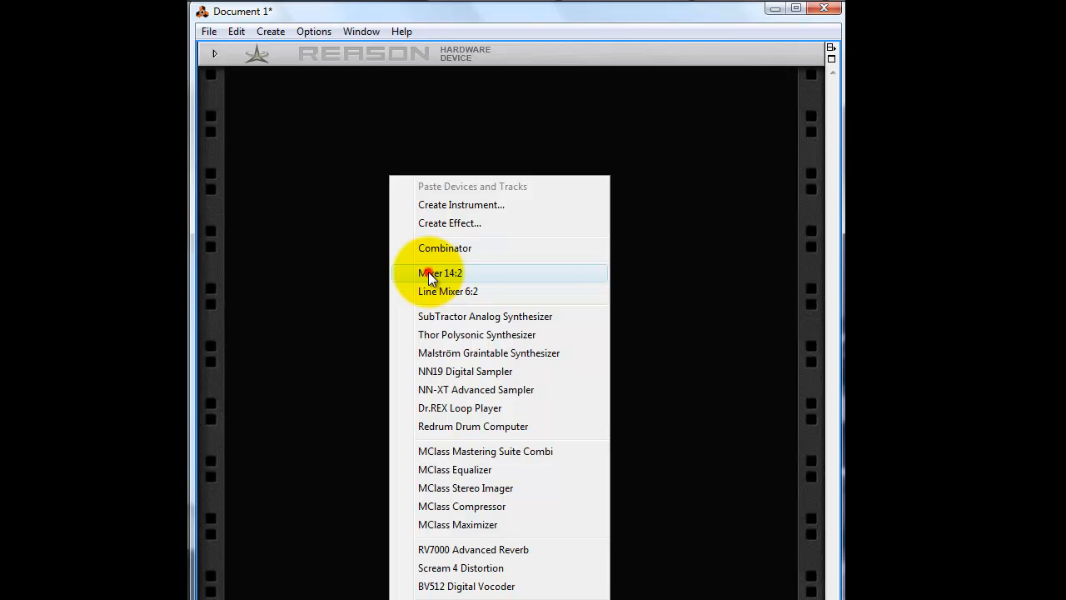
click(439, 273)
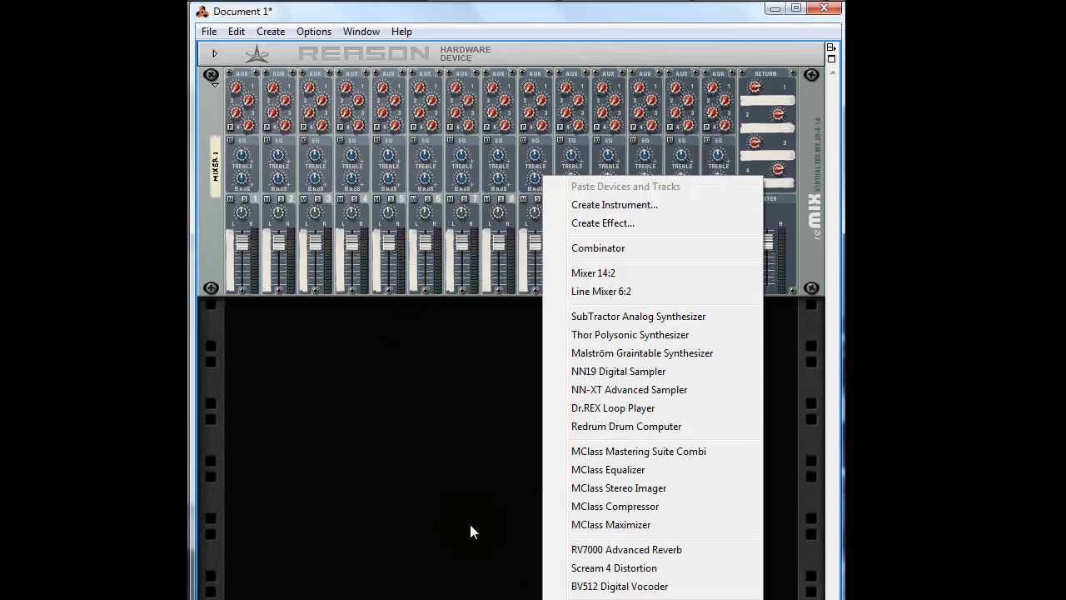
mouse_move(604, 437)
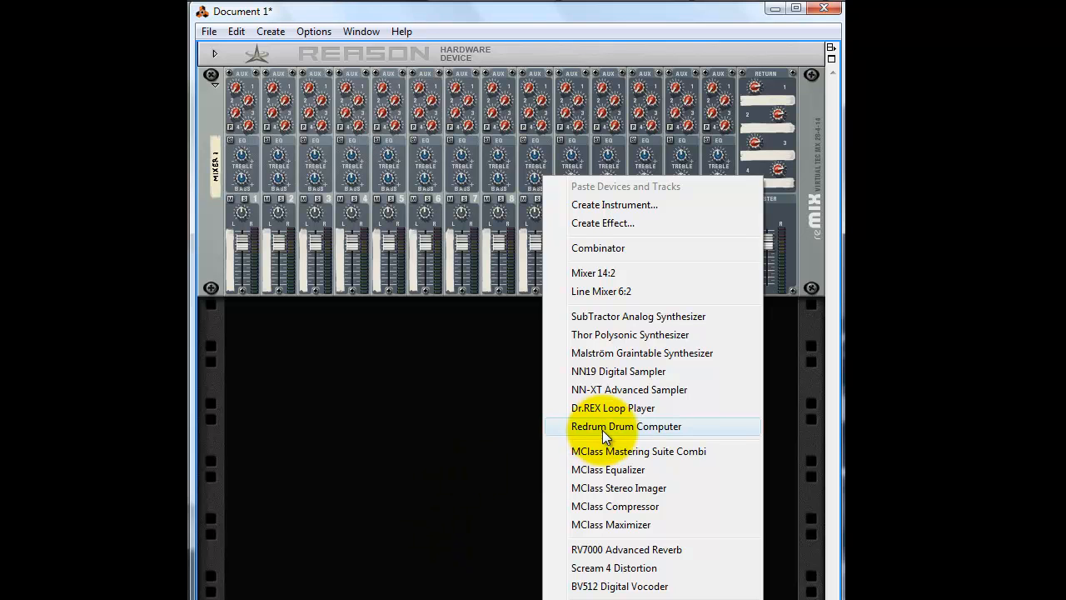
click(625, 426)
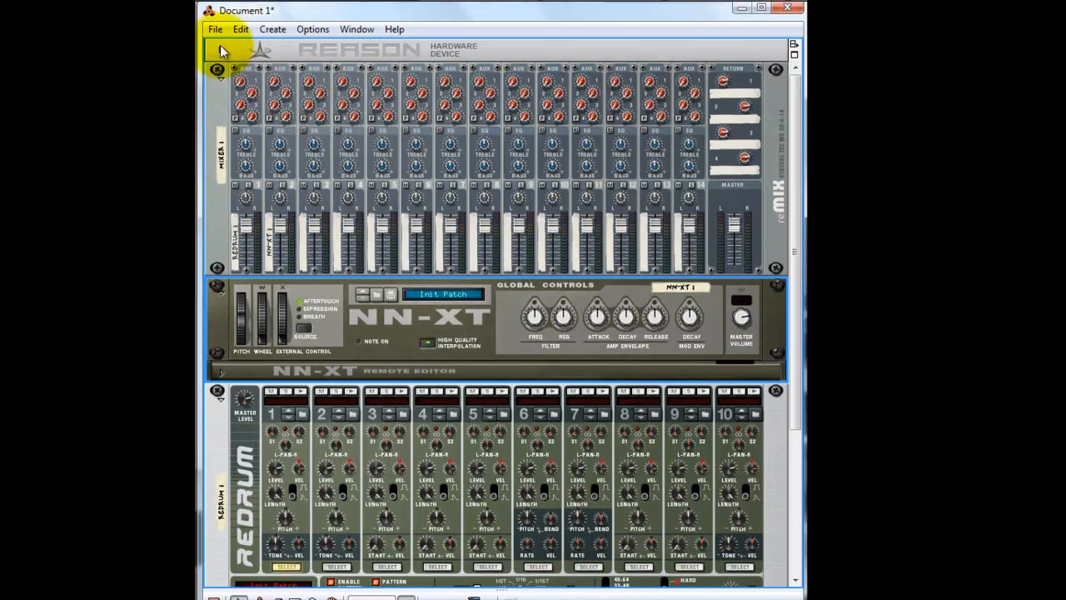
Save the mixer, NN-XT and Redrum rack as a new song file
click(215, 28)
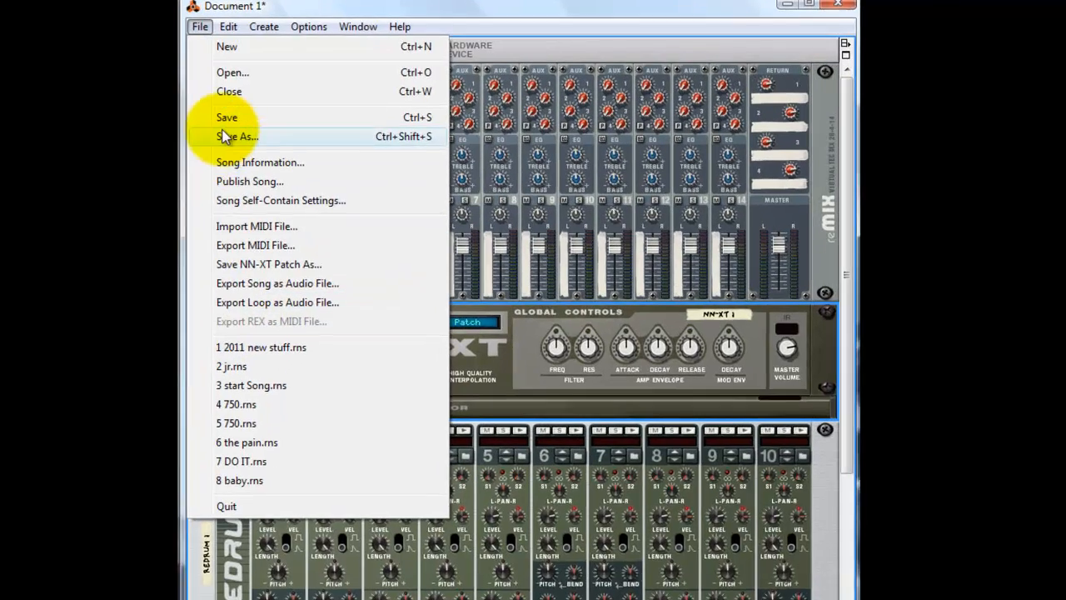
click(237, 135)
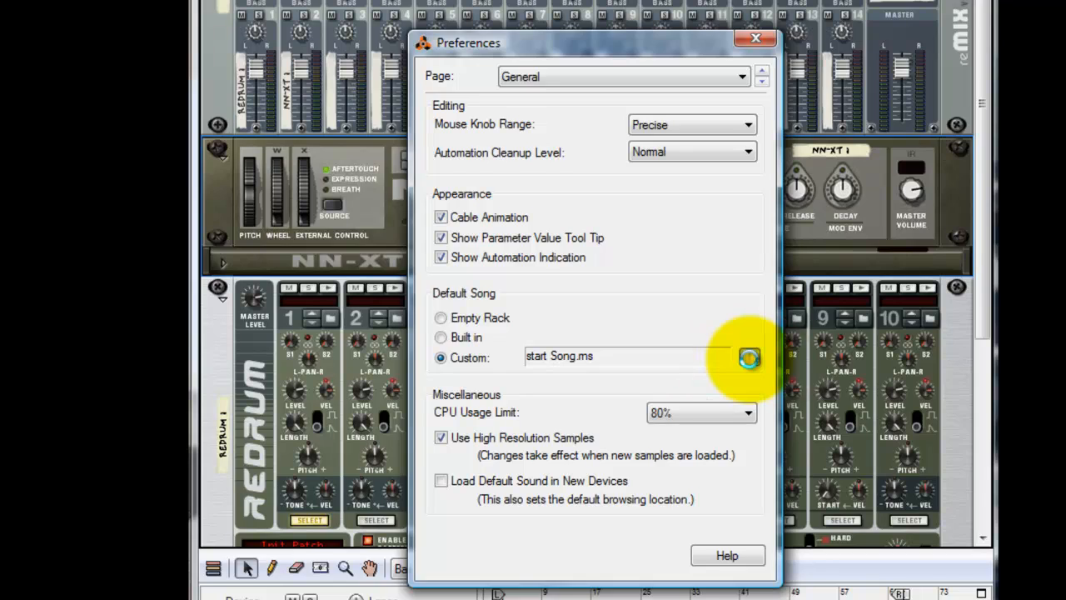
Select the saved 'start Song' file as the custom default song
click(748, 357)
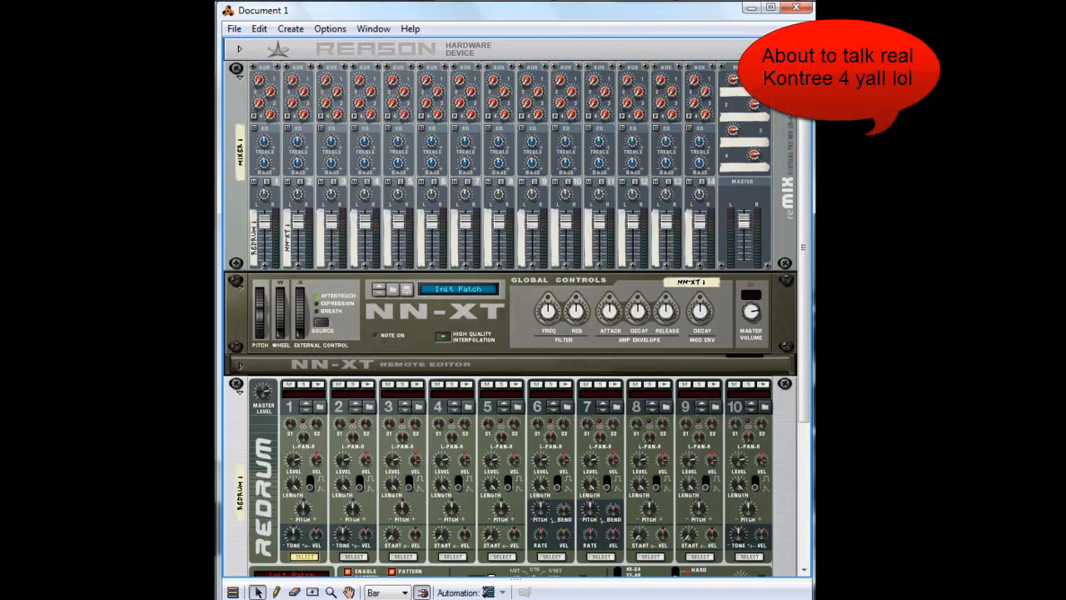
Scroll down the new document's rack to view the full Redrum drum computer
click(500, 408)
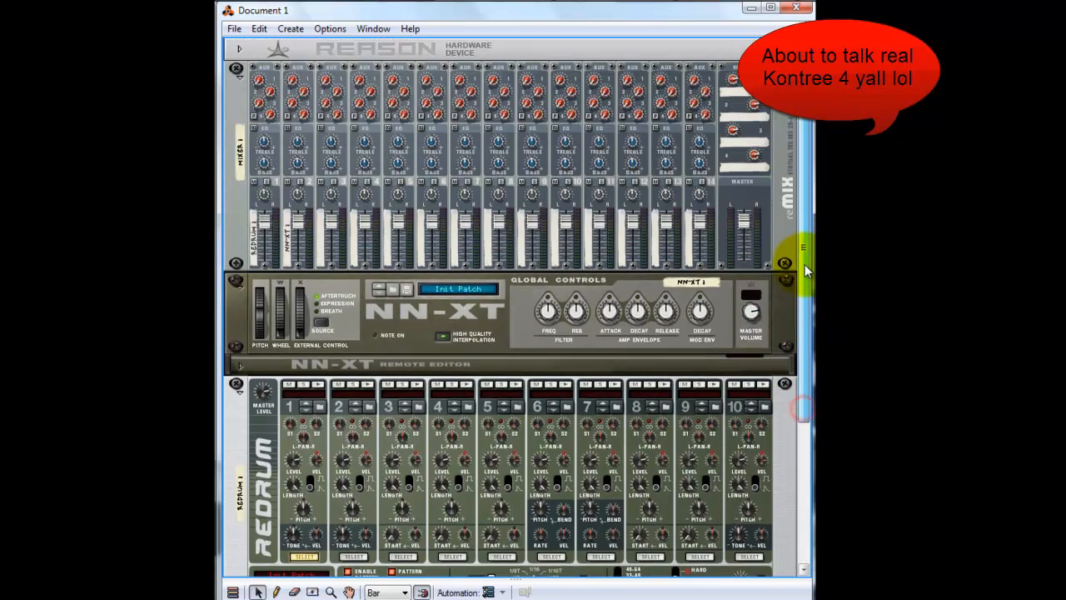
scroll(down, 3)
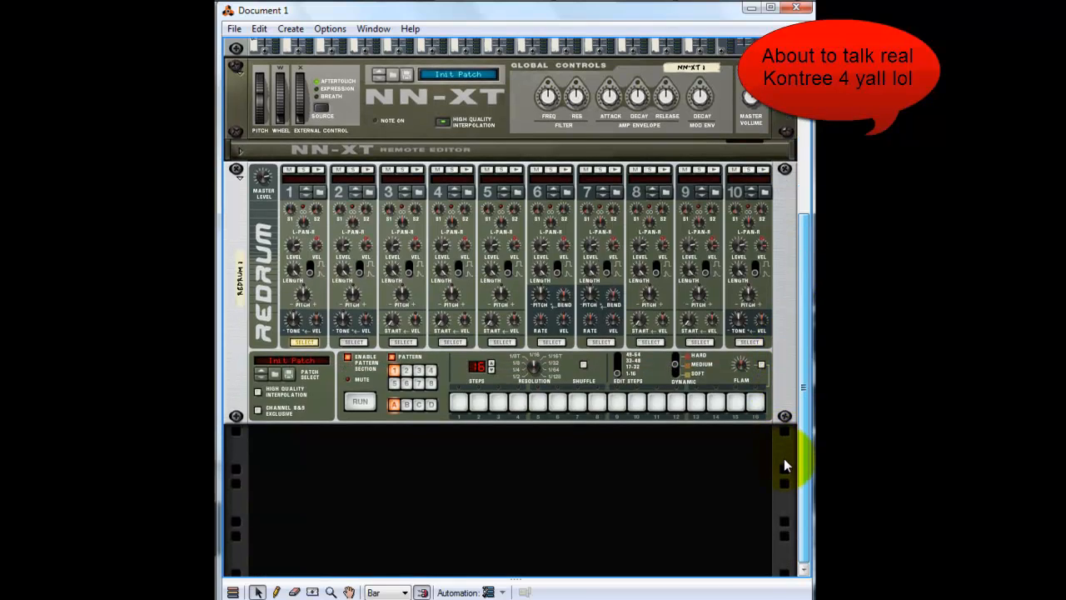